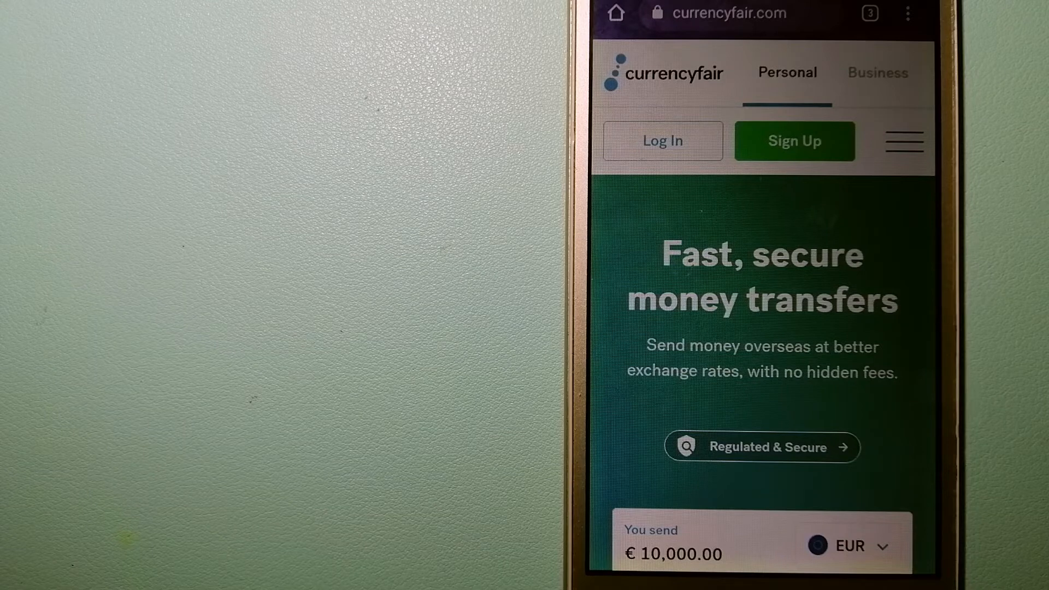
Switch from the CurrencyFair tab to the Xe 'Send Money Internationally' tab via the tab switcher
left_click(869, 13)
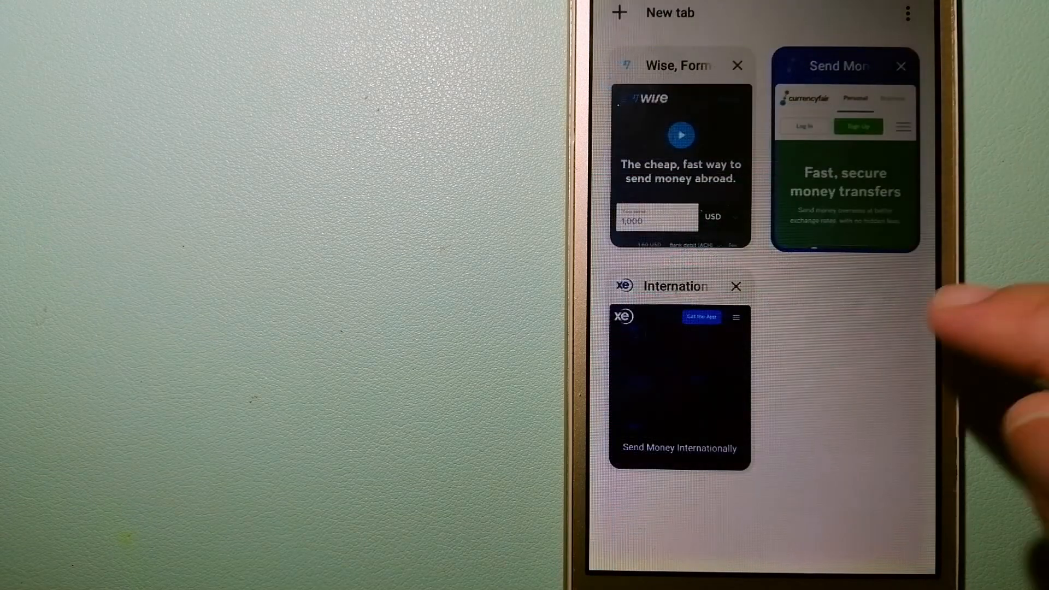
left_click(679, 387)
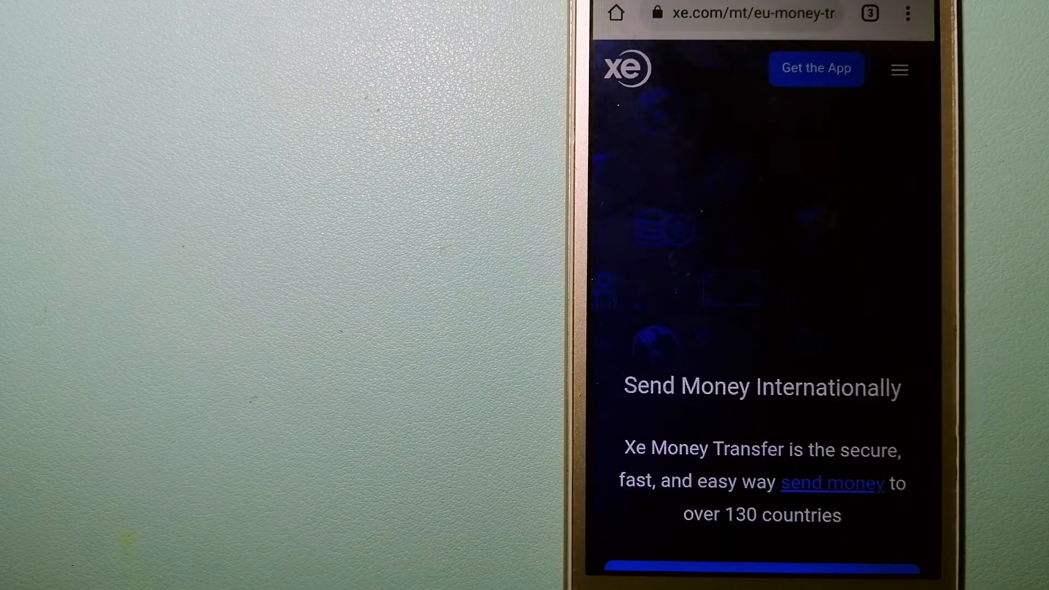